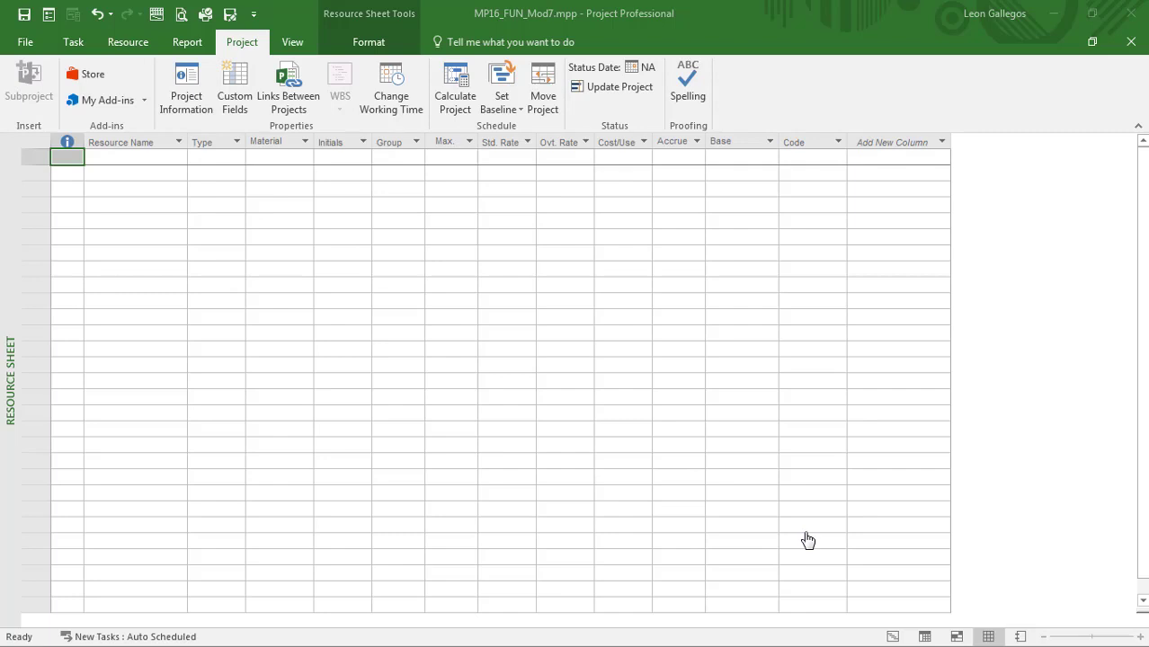
pyautogui.moveTo(190, 251)
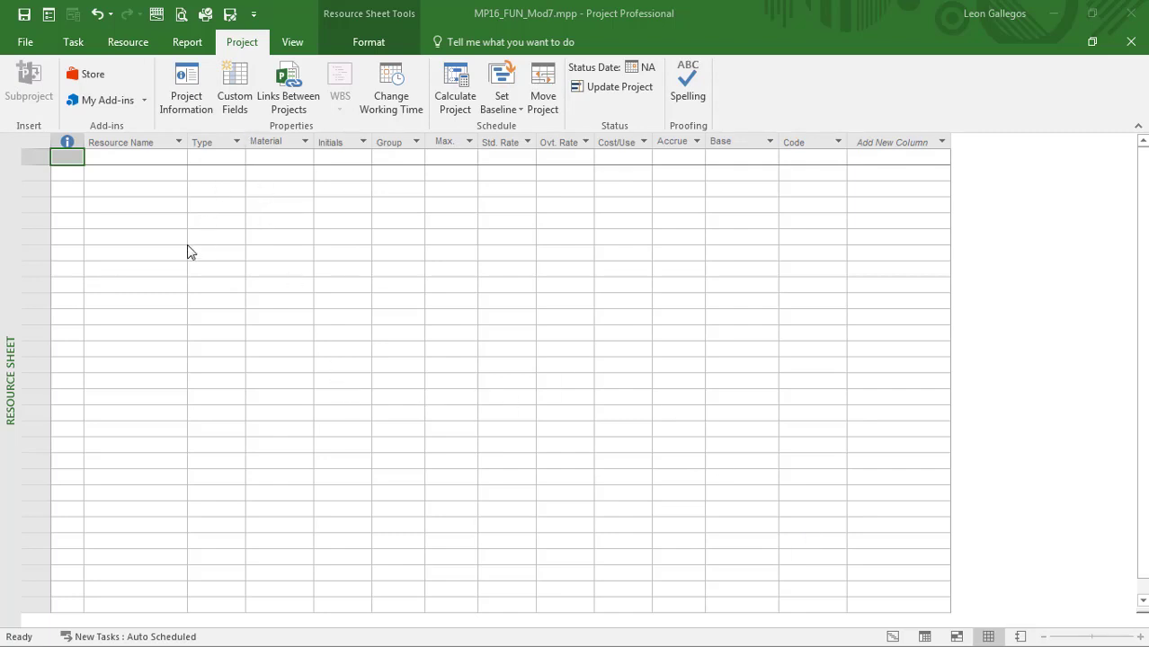
pyautogui.moveTo(14, 232)
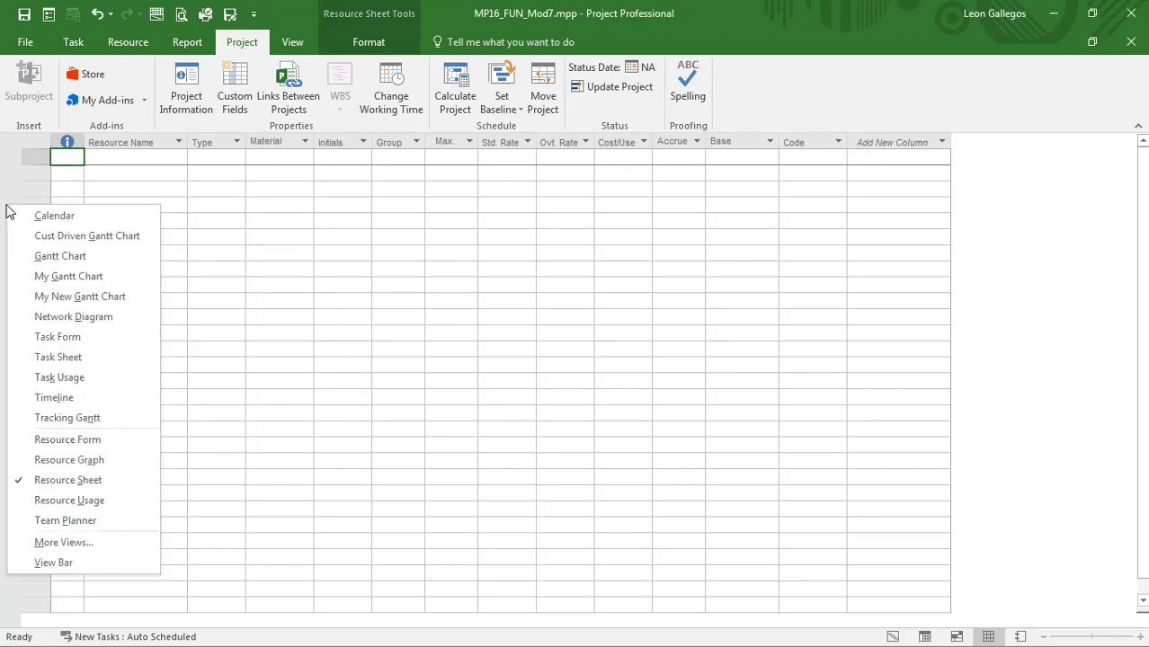
# - Enter Steve Masters and Suzy Queue as Work resources in the Resource Name column
pyautogui.click(61, 255)
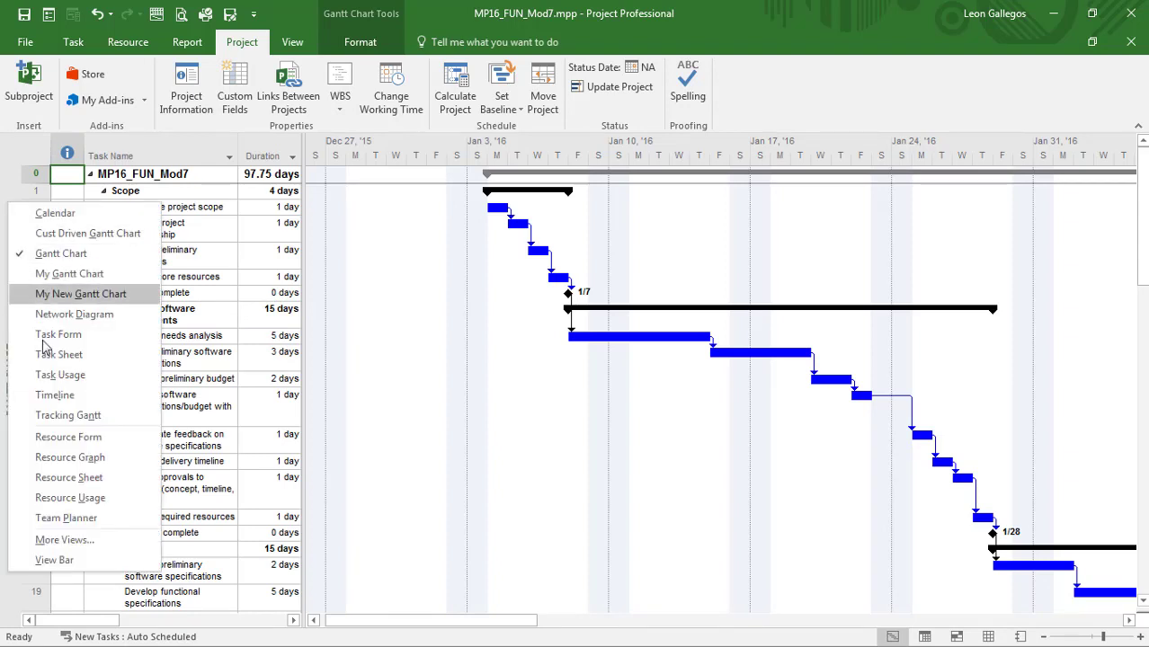
pyautogui.click(68, 479)
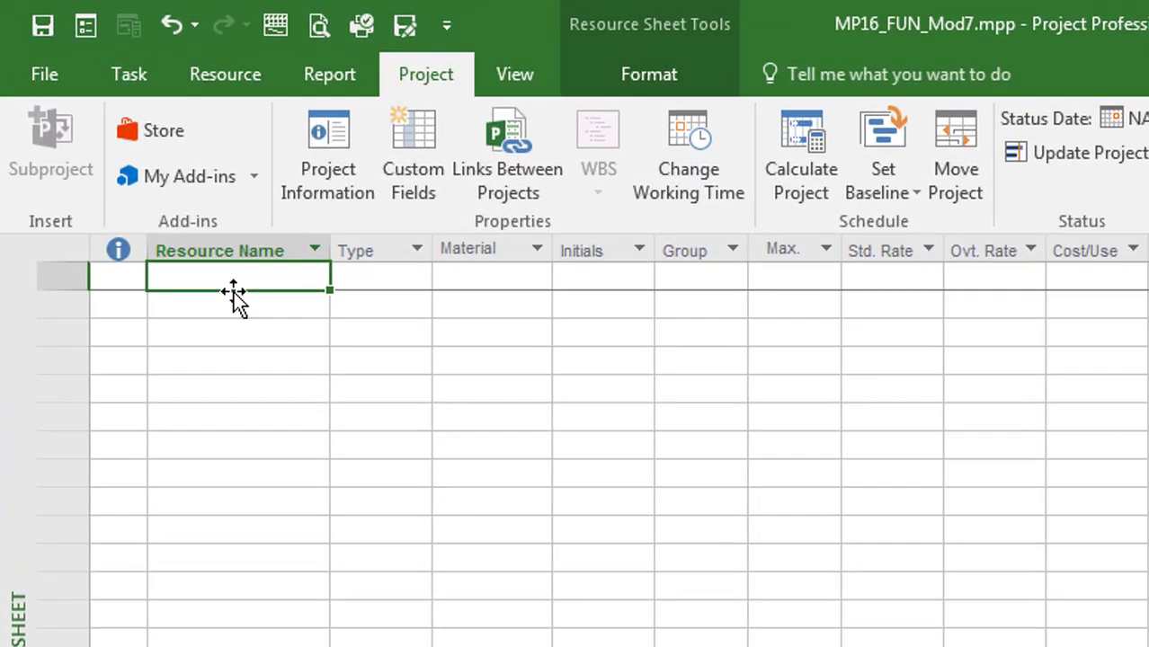
pyautogui.write('Steve Mas')
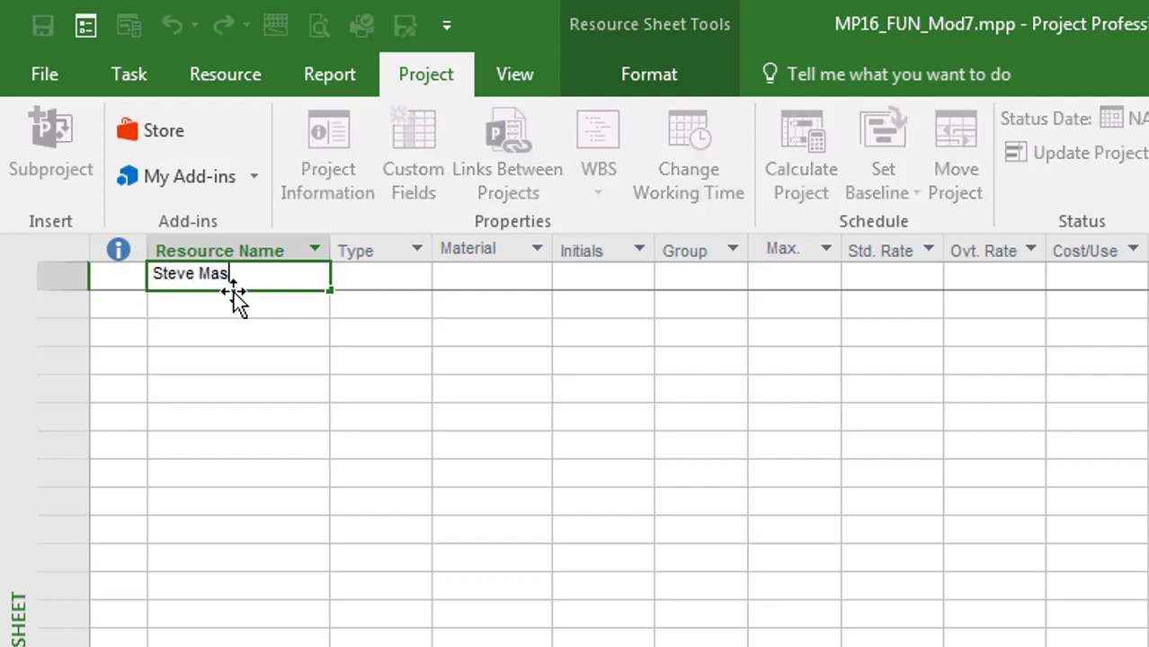
pyautogui.press('enter')
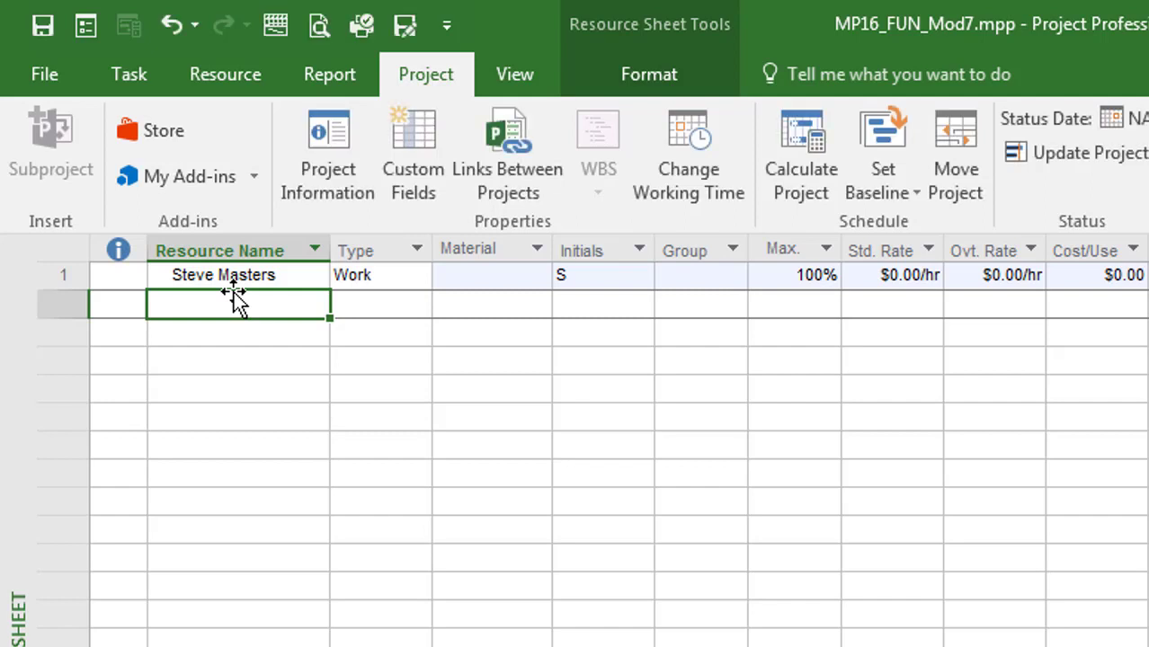
pyautogui.write('Suzy Queue')
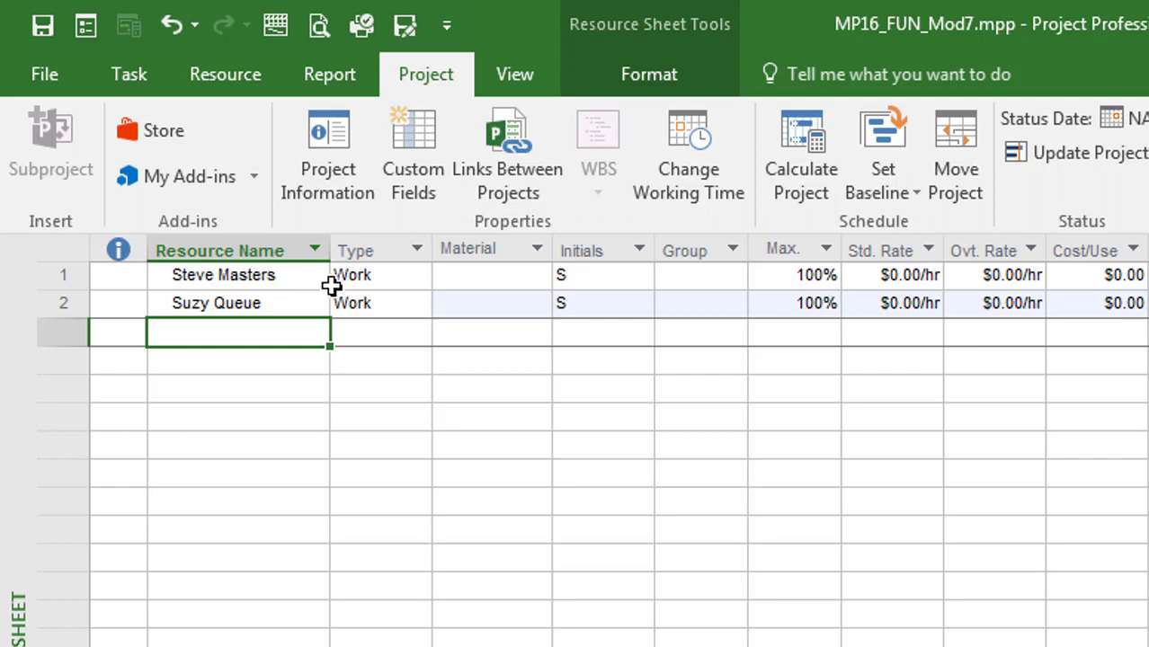
pyautogui.moveTo(278, 350)
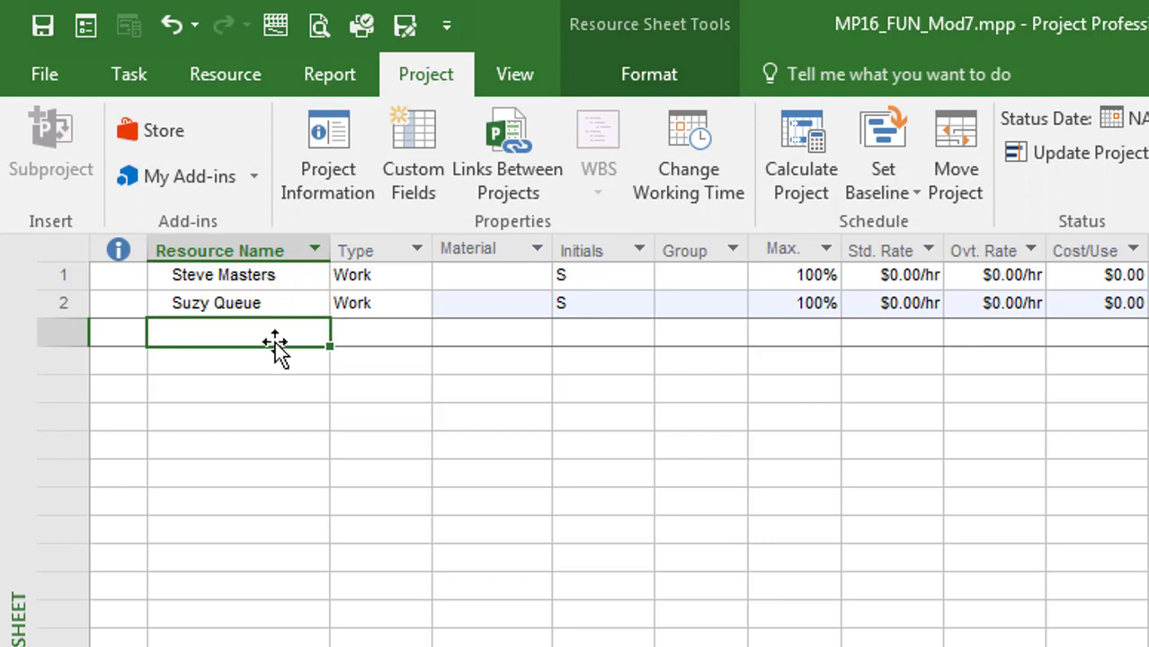
# - Add Ream of Paper in row 3 and set its resource type to Material
pyautogui.write('Ream of Paper')
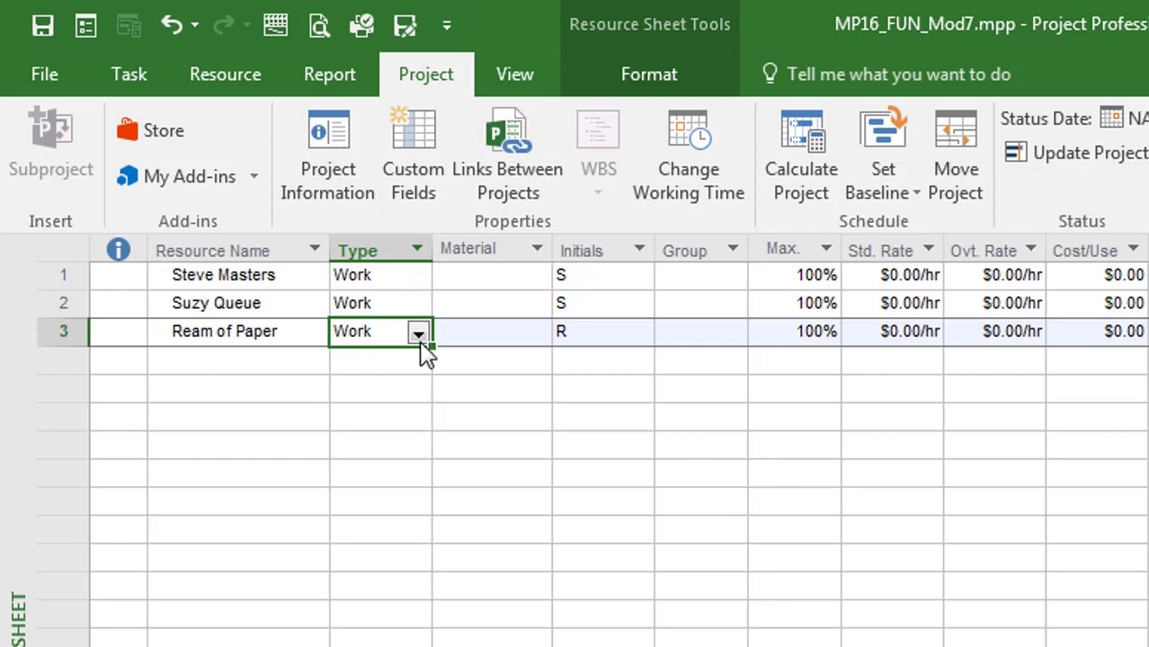
pyautogui.click(418, 331)
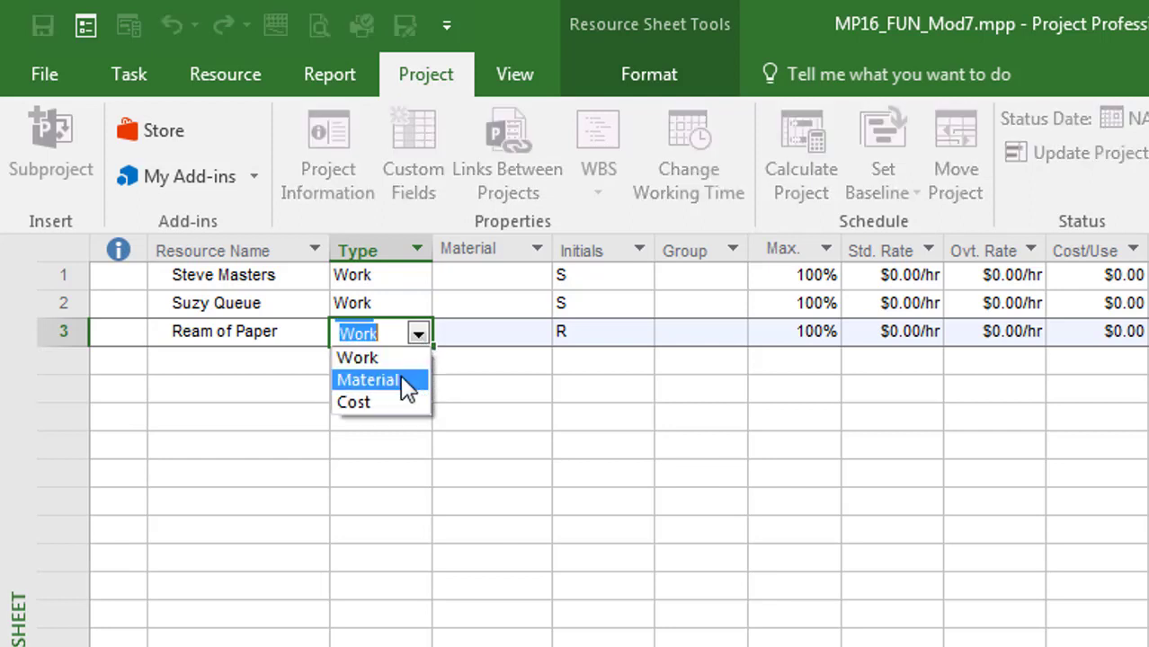
pyautogui.click(367, 380)
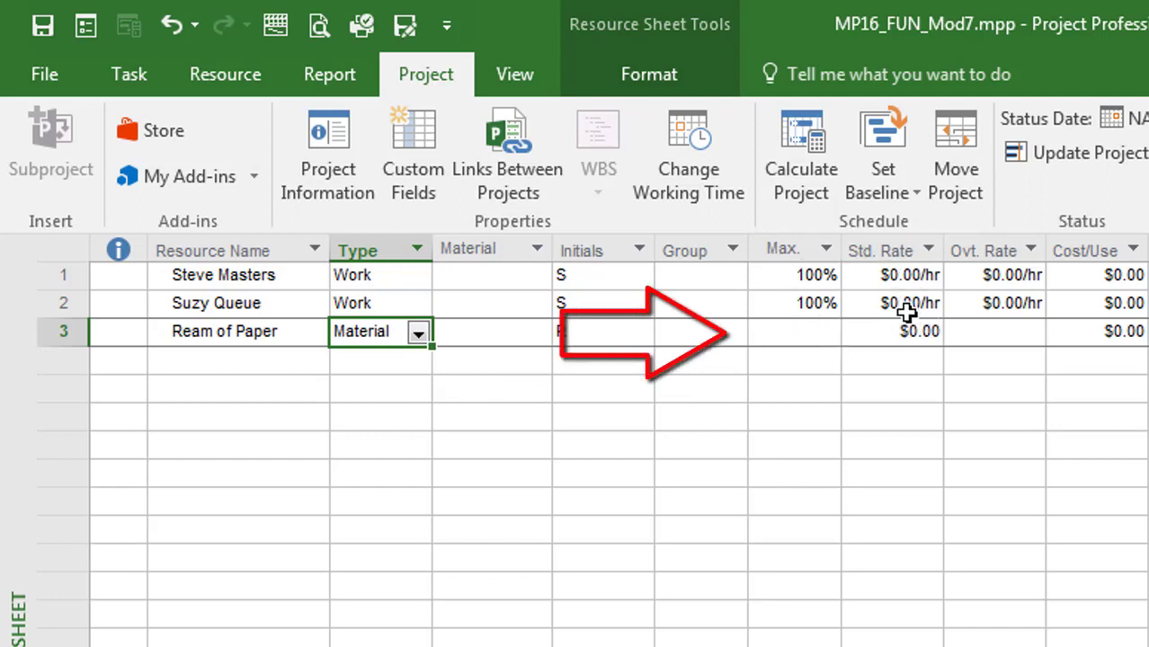
pyautogui.write('R')
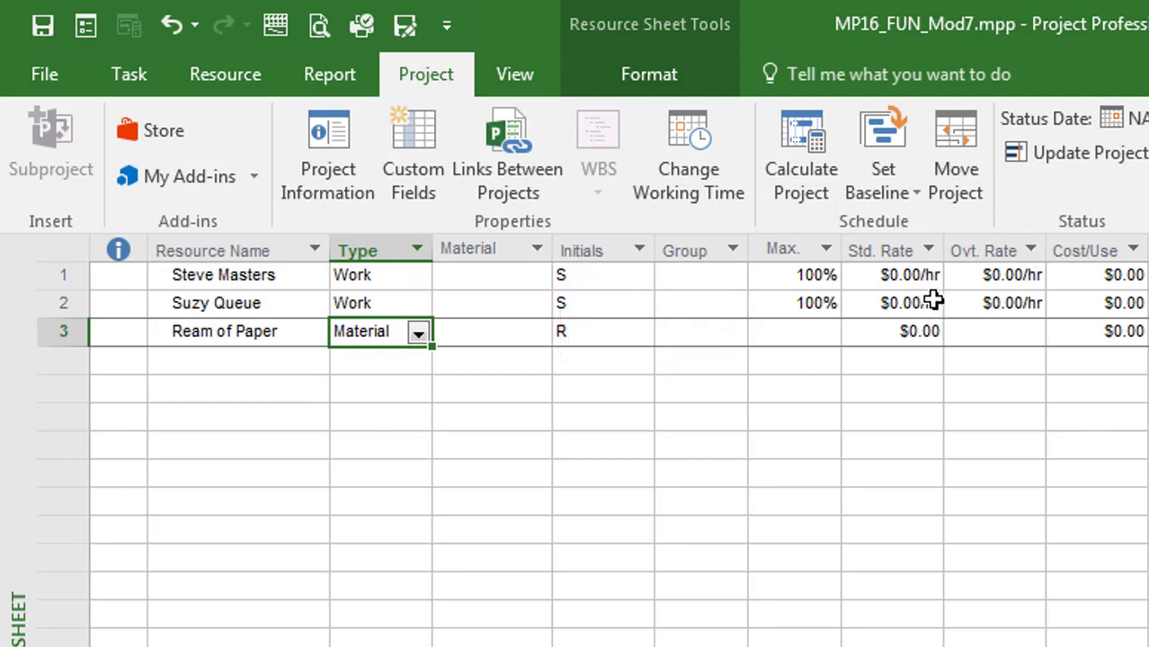
pyautogui.click(892, 331)
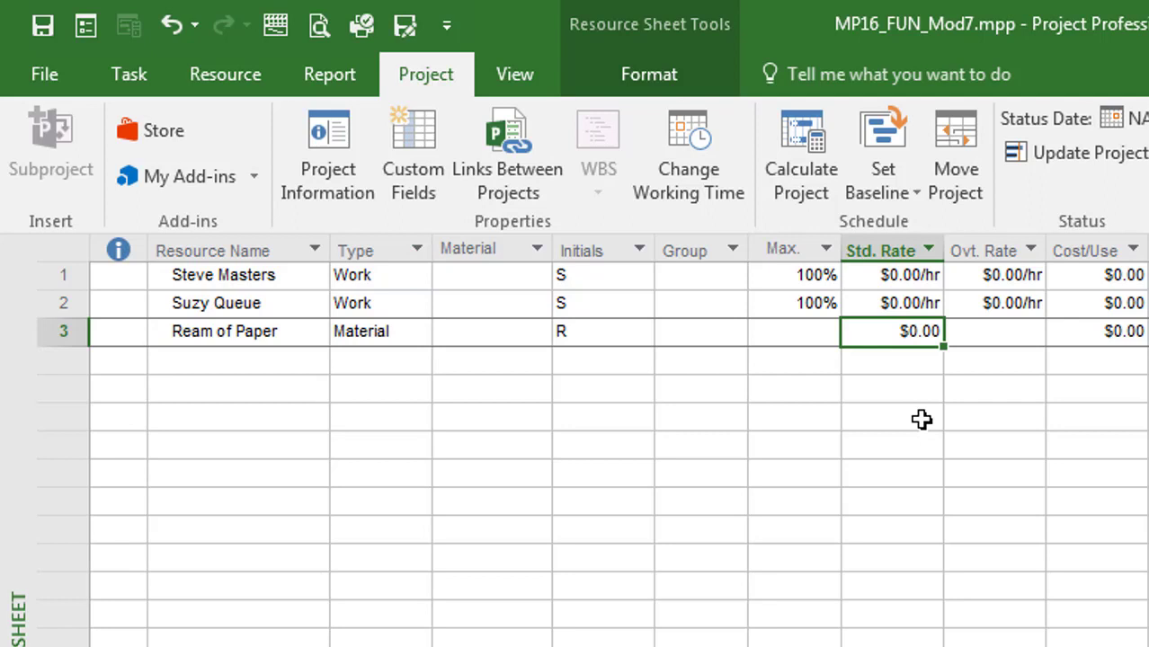
pyautogui.moveTo(1013, 339)
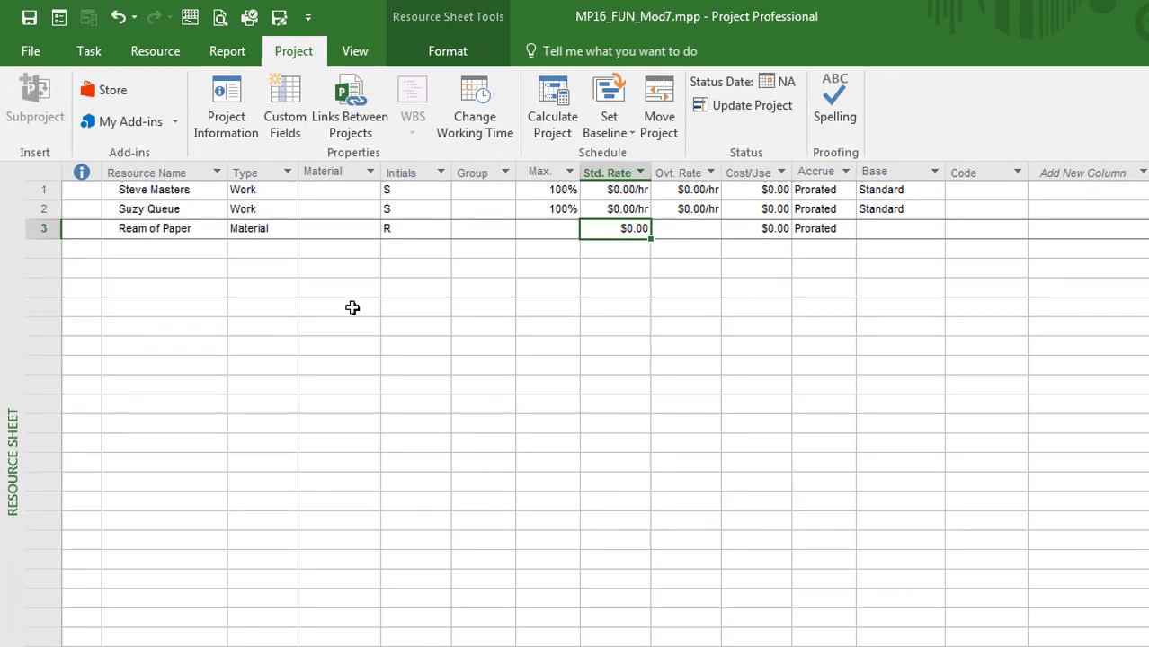
# - Add Plane Ticket in row 4 as a Cost resource, leaving its rate fields blank
pyautogui.click(165, 248)
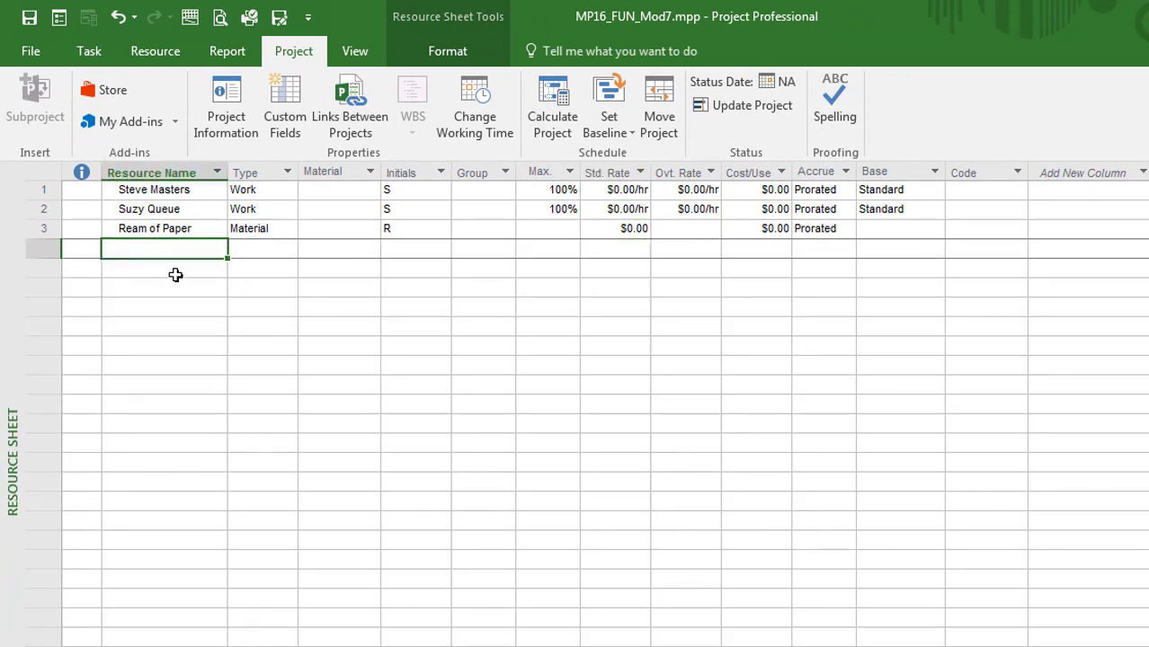
pyautogui.moveTo(191, 301)
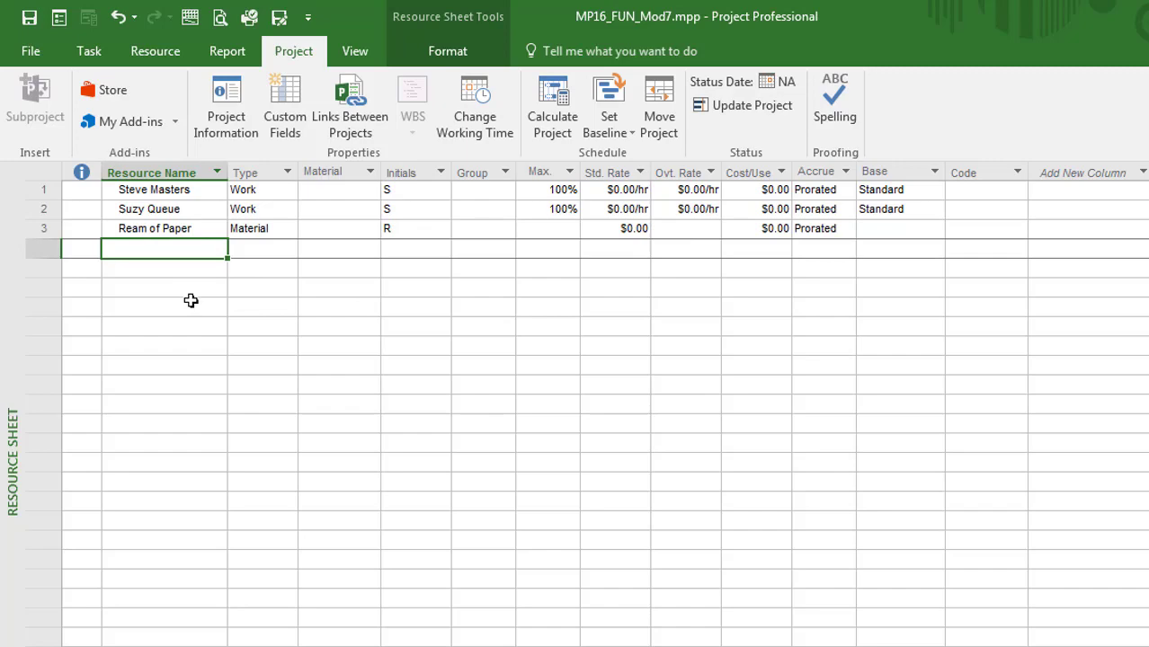
pyautogui.write('Plane Ticket')
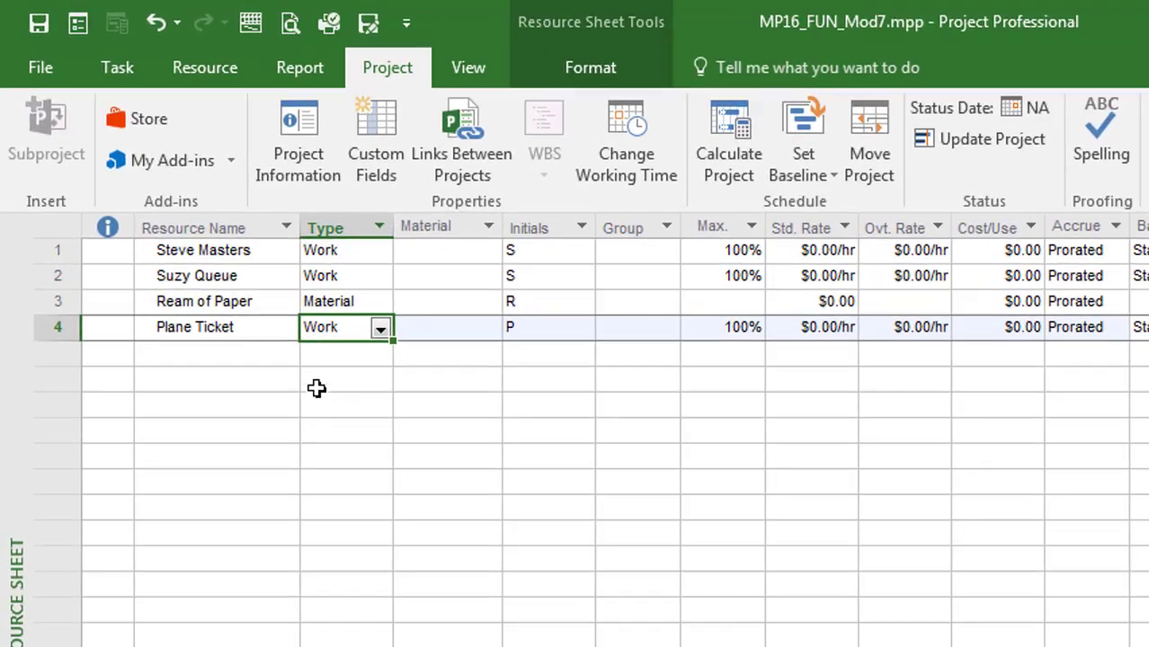
pyautogui.click(379, 328)
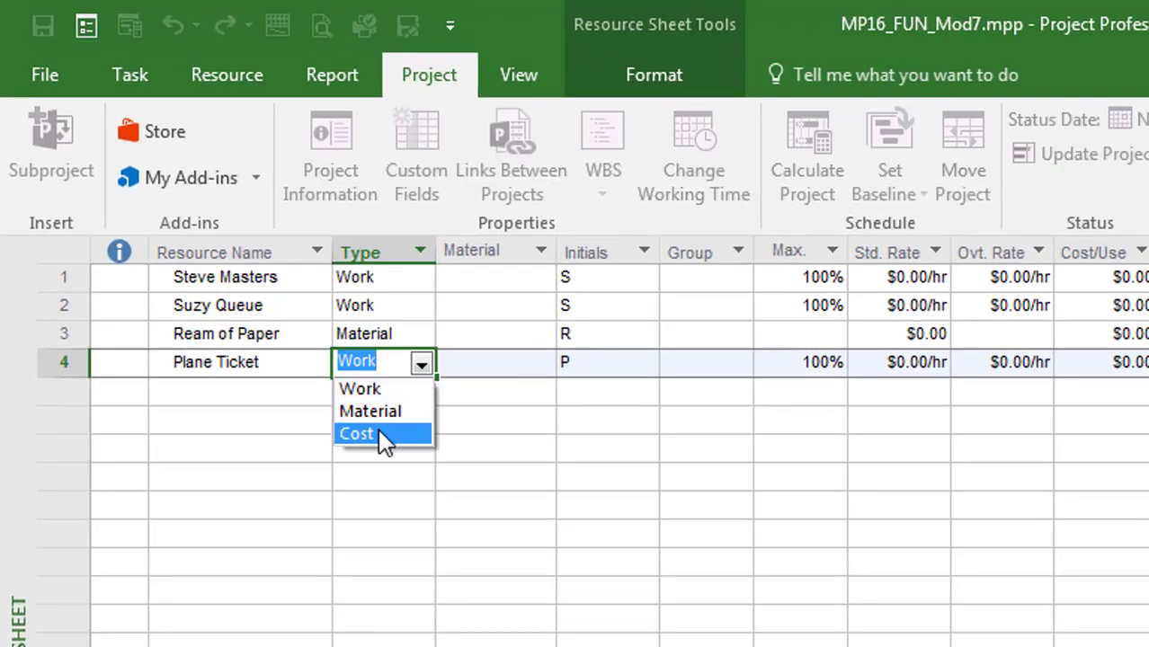
pyautogui.click(356, 434)
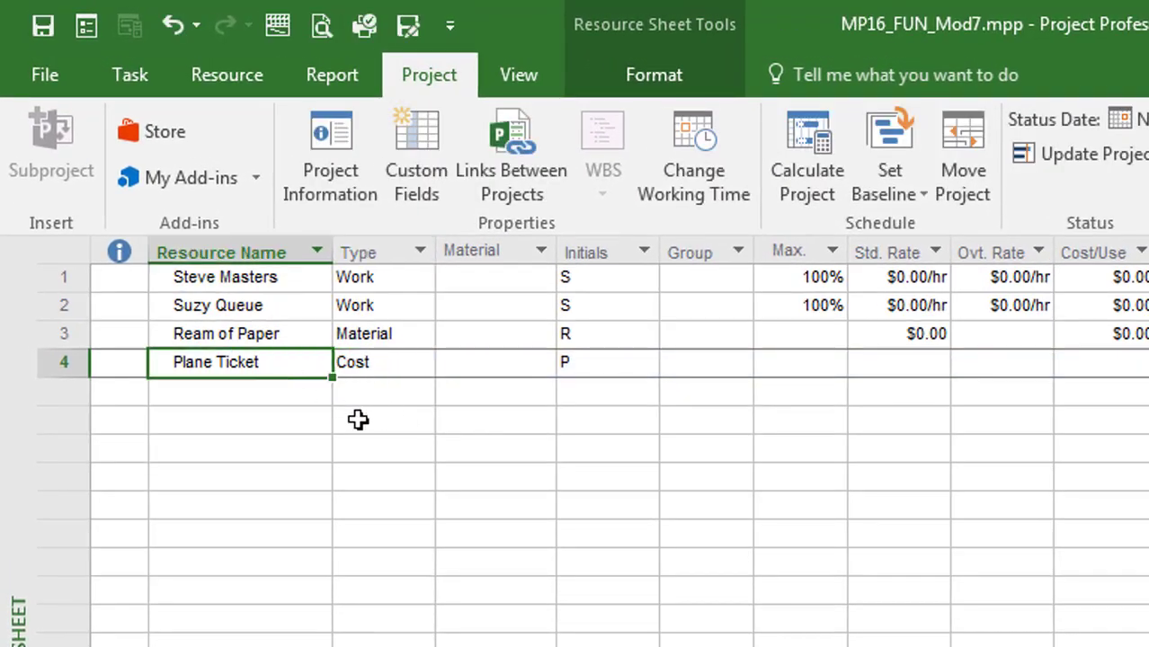
pyautogui.moveTo(753, 410)
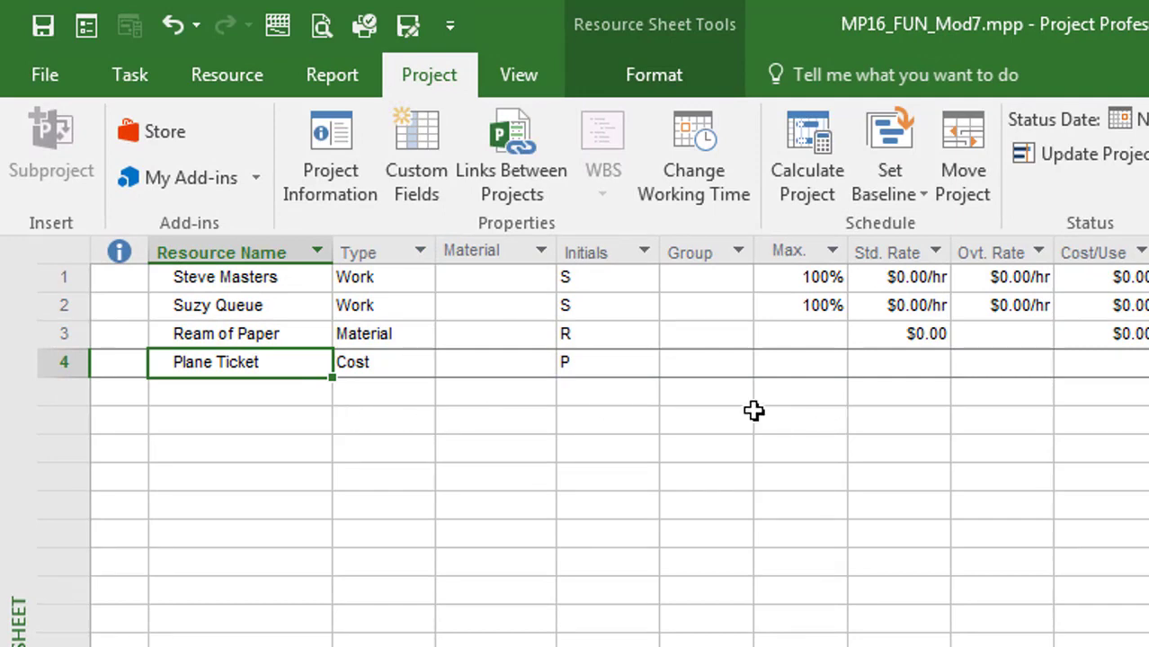
pyautogui.moveTo(857, 370)
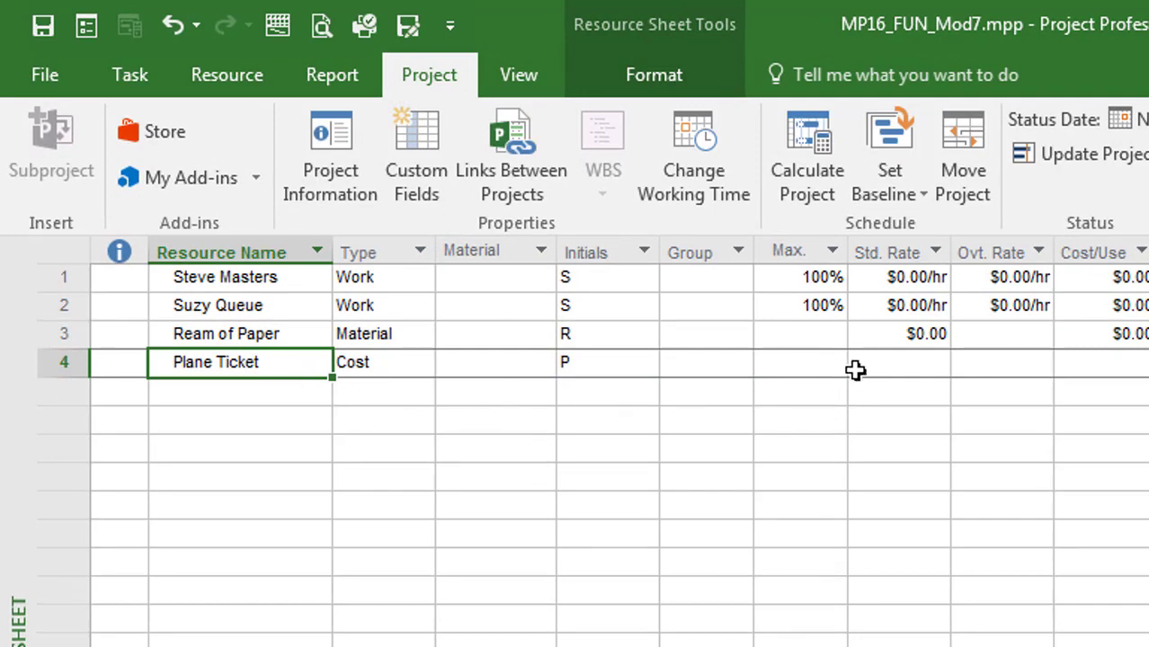
pyautogui.click(898, 363)
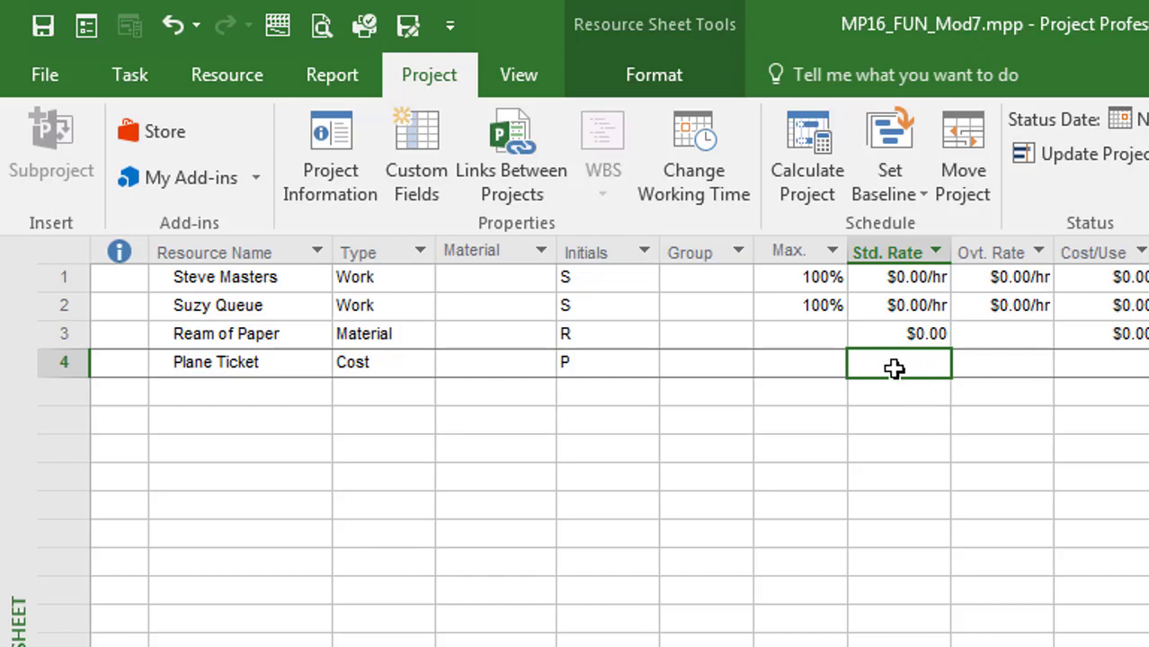
pyautogui.moveTo(374, 389)
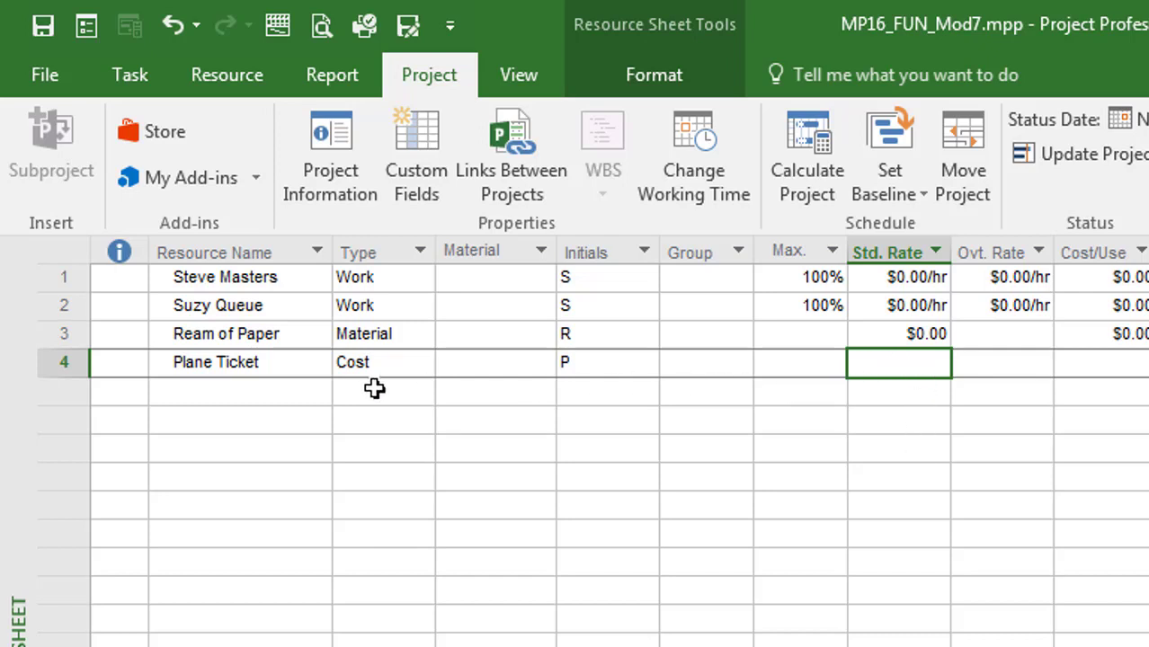
pyautogui.moveTo(280, 392)
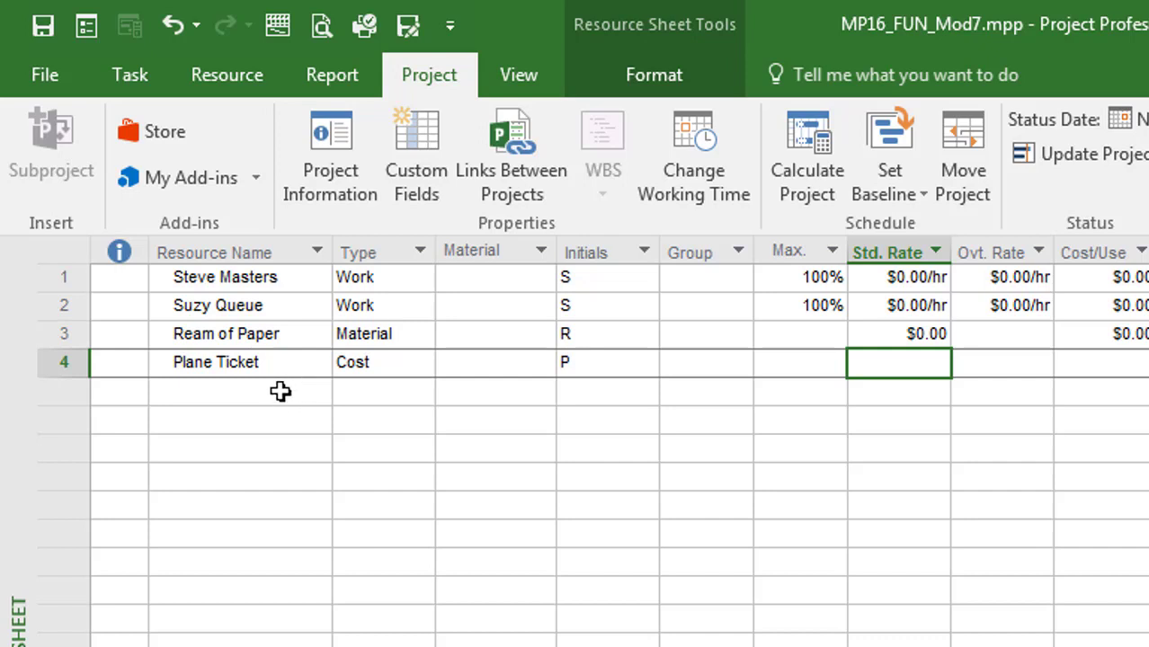
pyautogui.moveTo(277, 373)
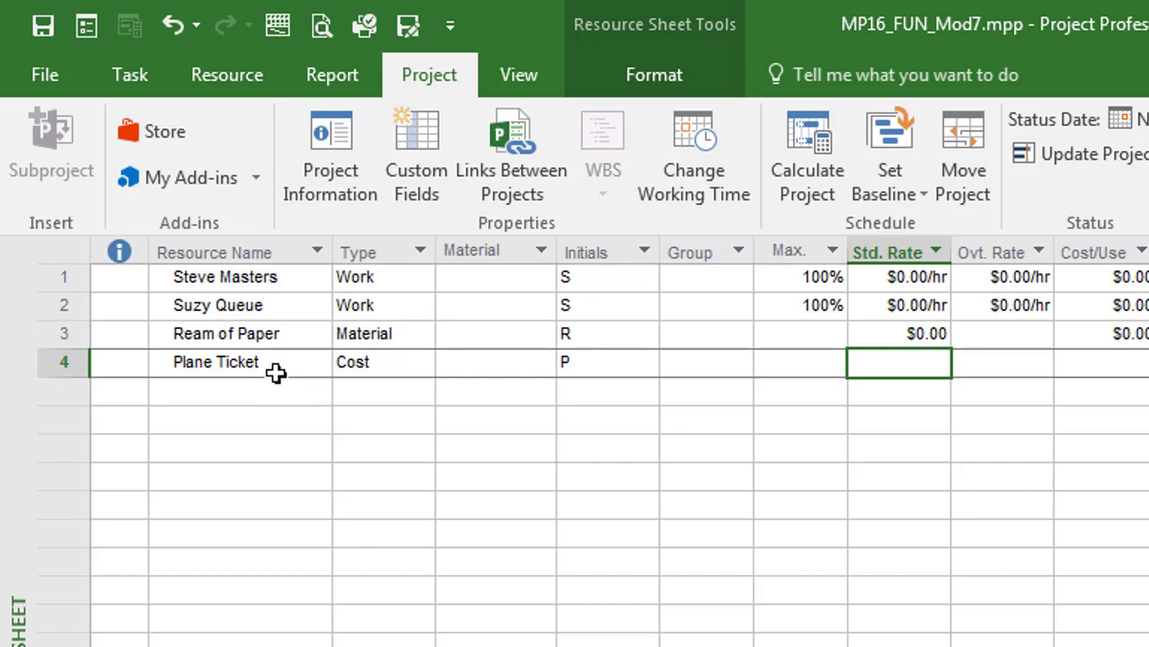
pyautogui.moveTo(284, 373)
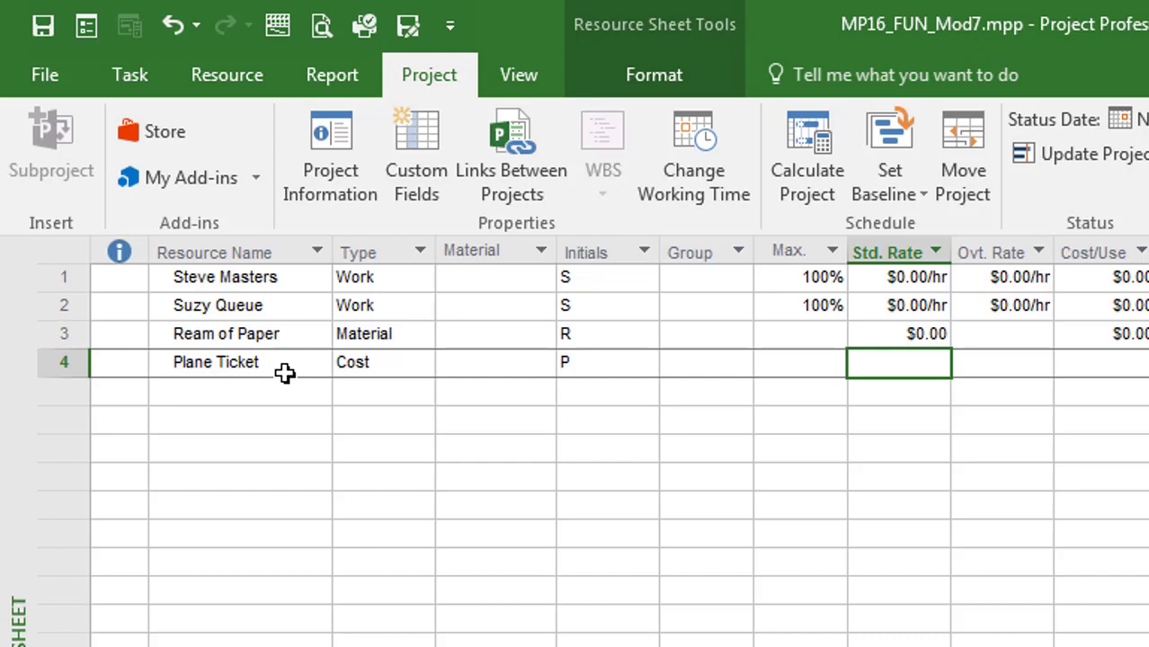
pyautogui.moveTo(309, 367)
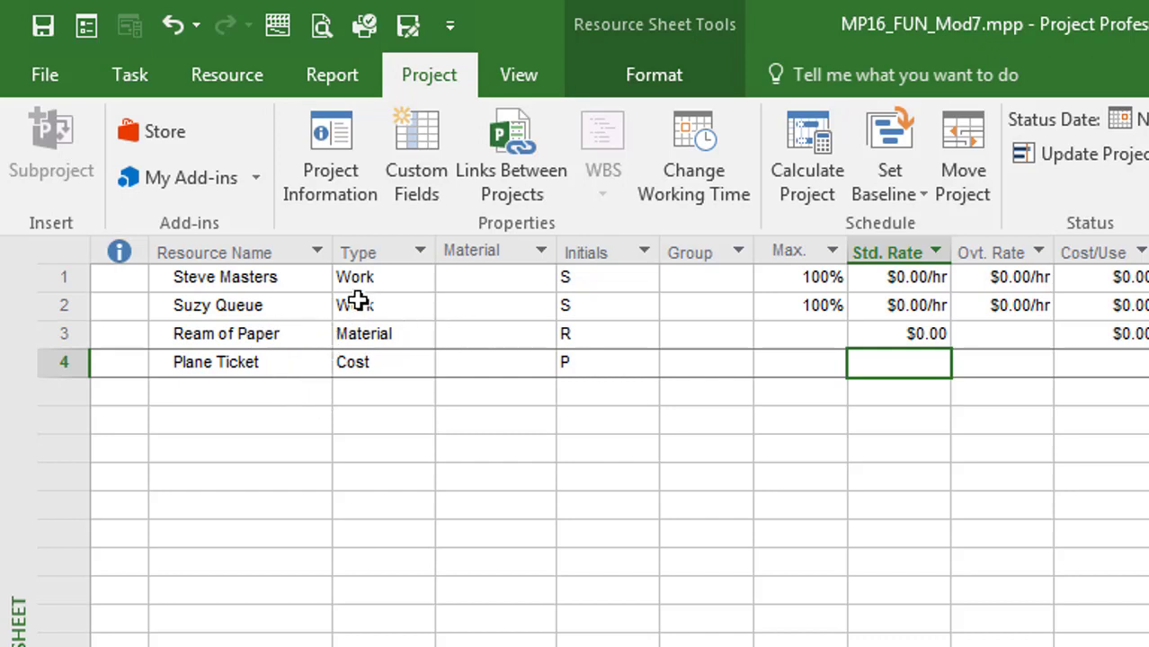
pyautogui.moveTo(367, 298)
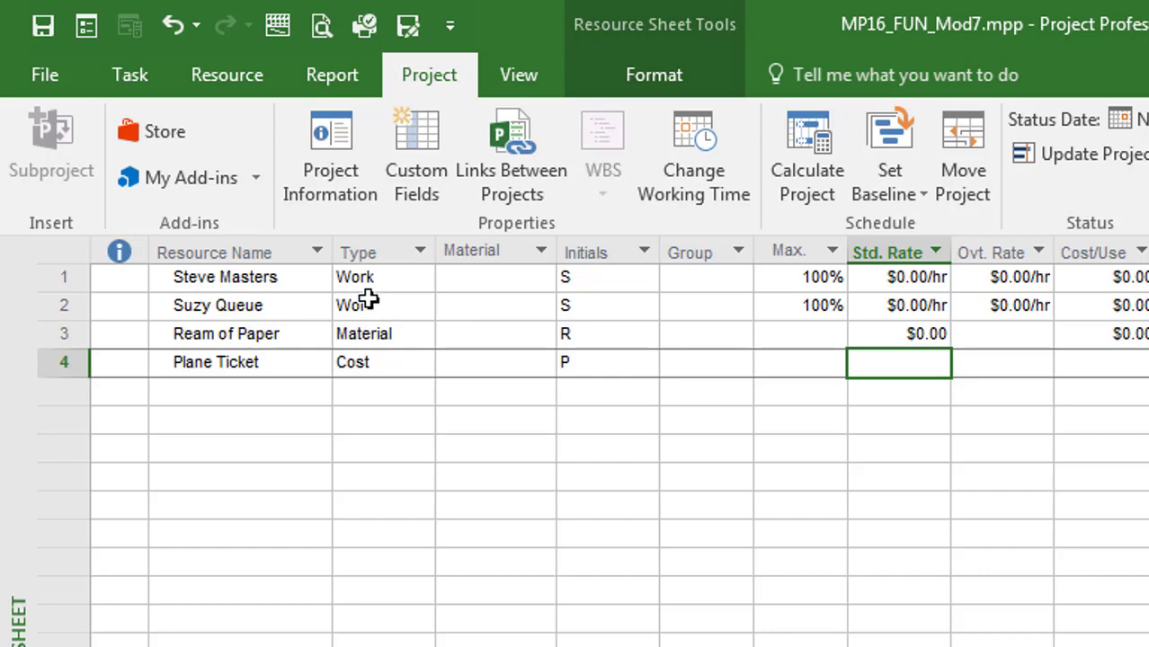
pyautogui.click(378, 363)
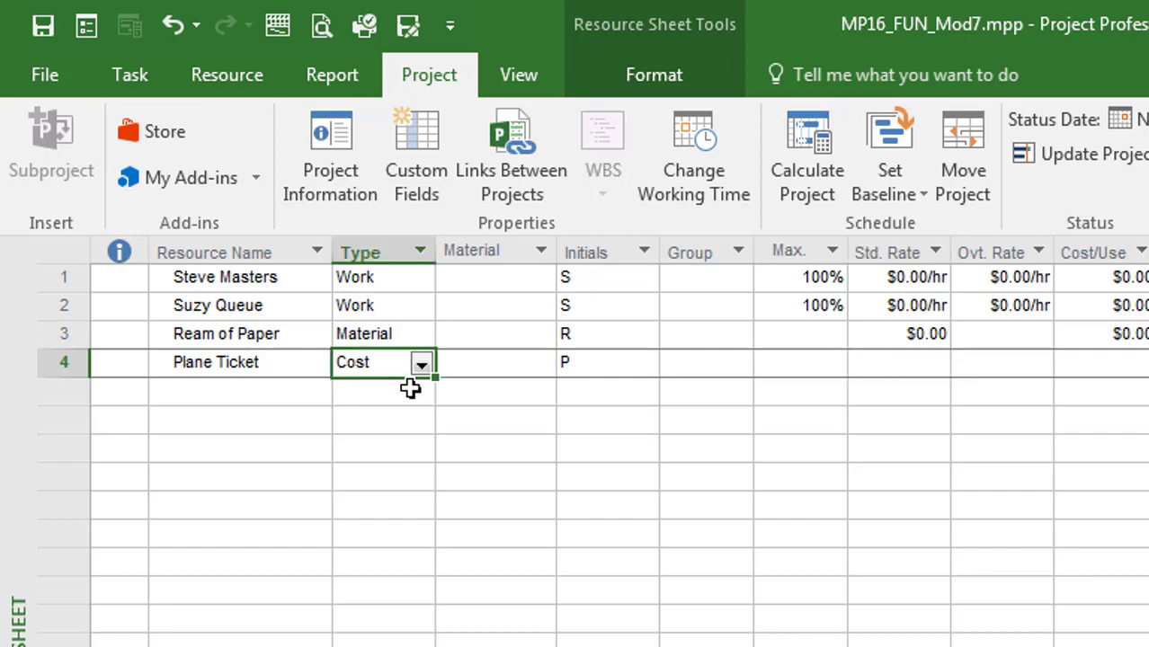
pyautogui.click(420, 363)
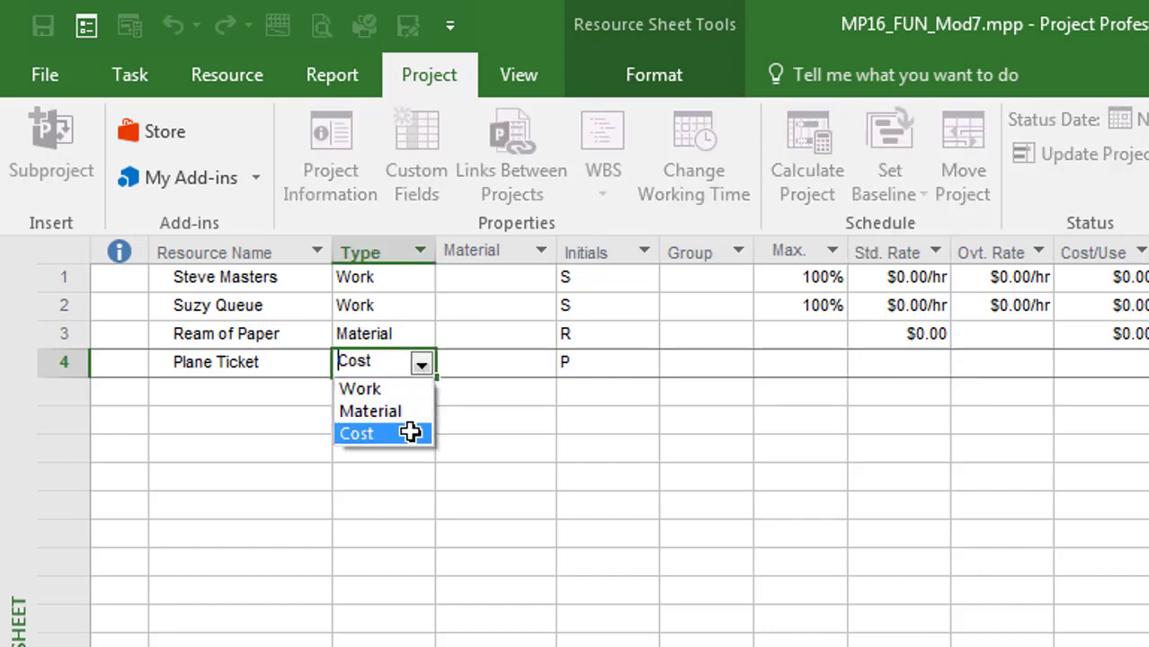
pyautogui.click(356, 434)
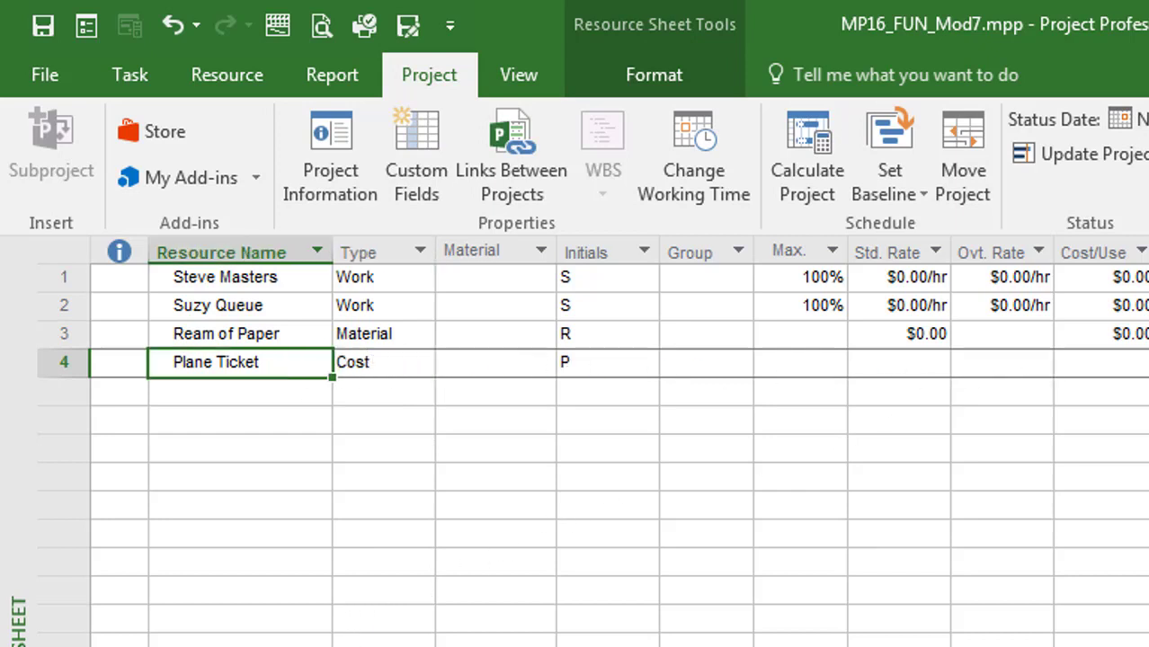
pyautogui.moveTo(374, 641)
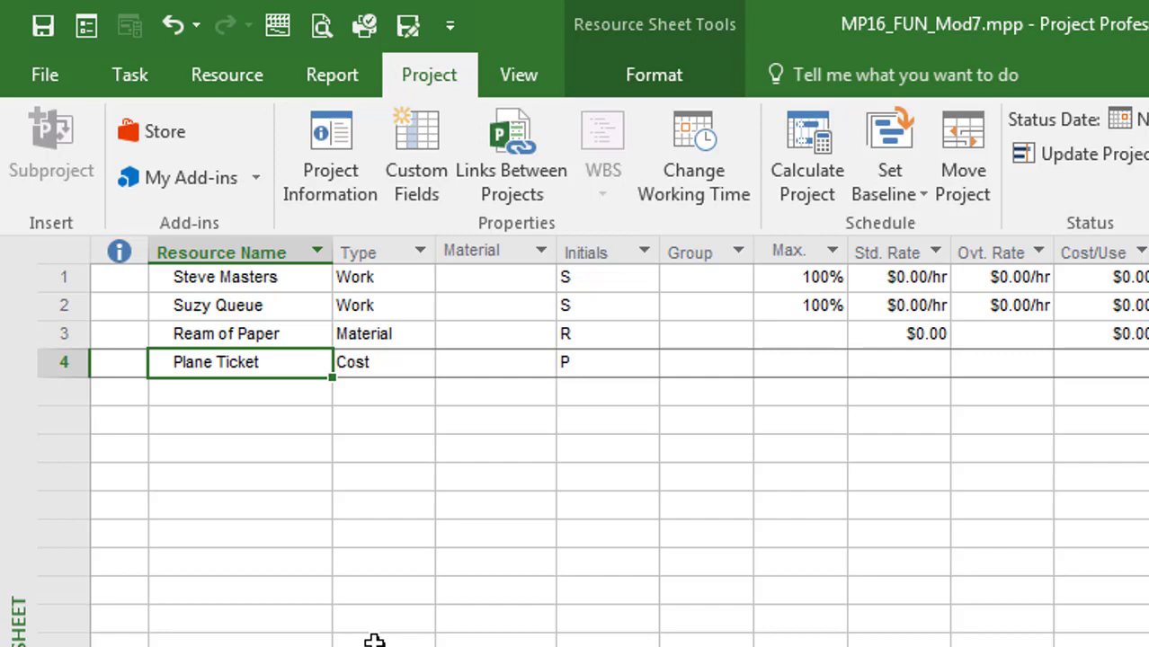